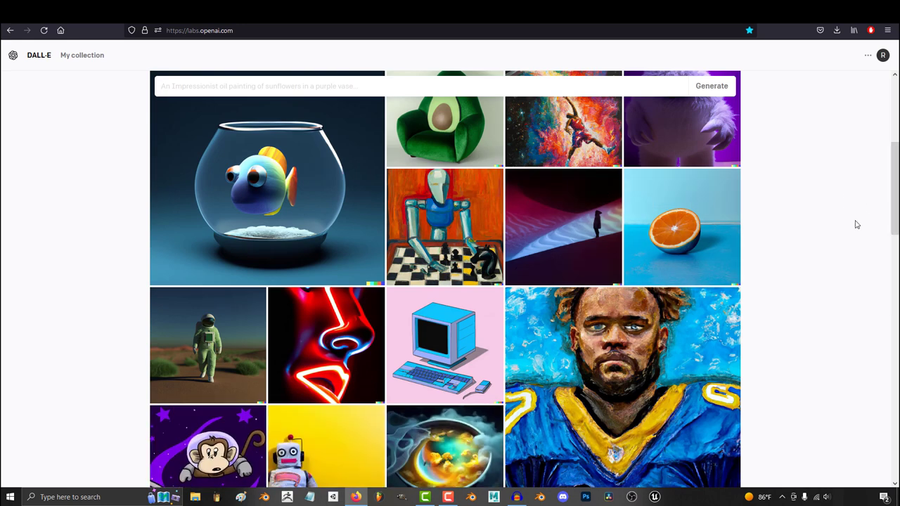
Browse the labs.openai.com example gallery, then open DALL·E's Terms of Use from the account menu.
scroll("down", 3)
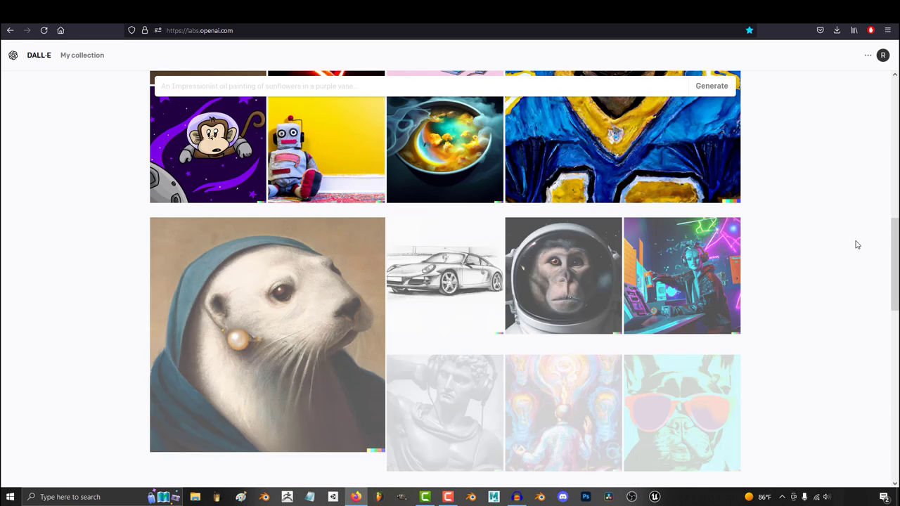
scroll("down", 3)
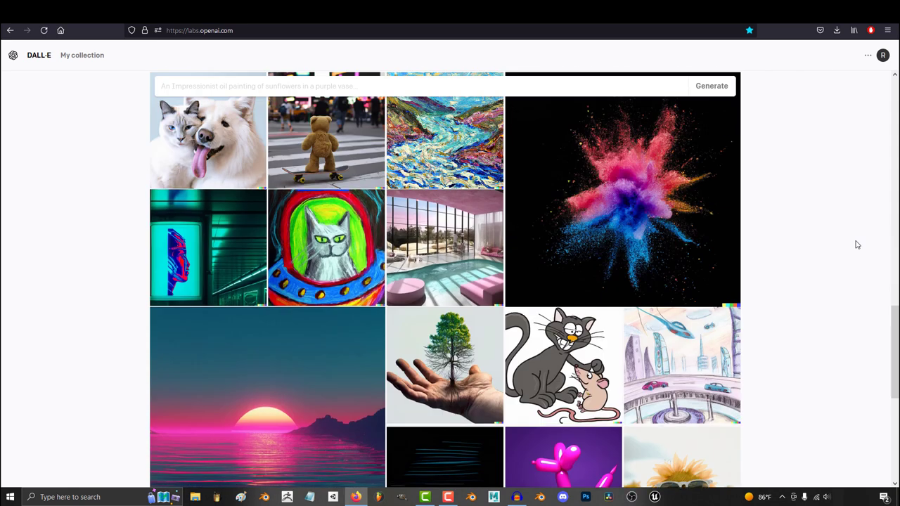
left_click(883, 55)
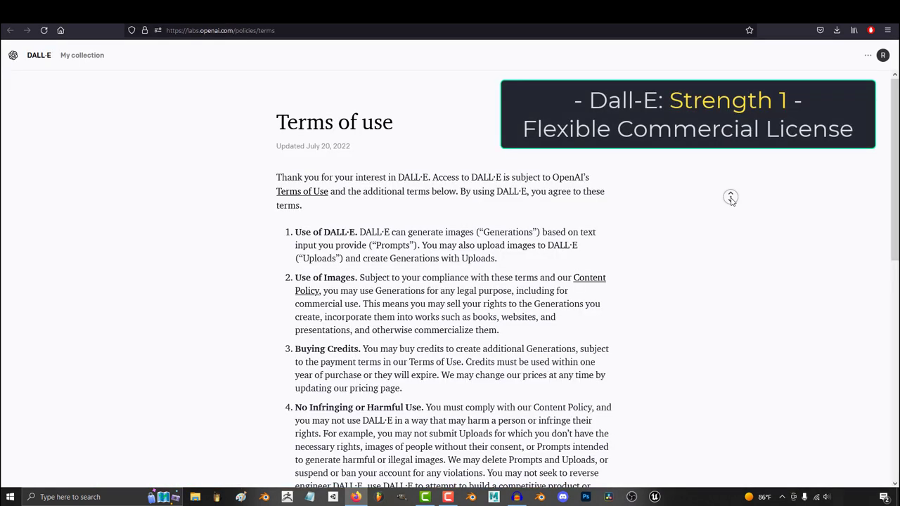
Read down the Terms of Use and highlight the 'you own your Prompts' ownership clause.
scroll("down", 3)
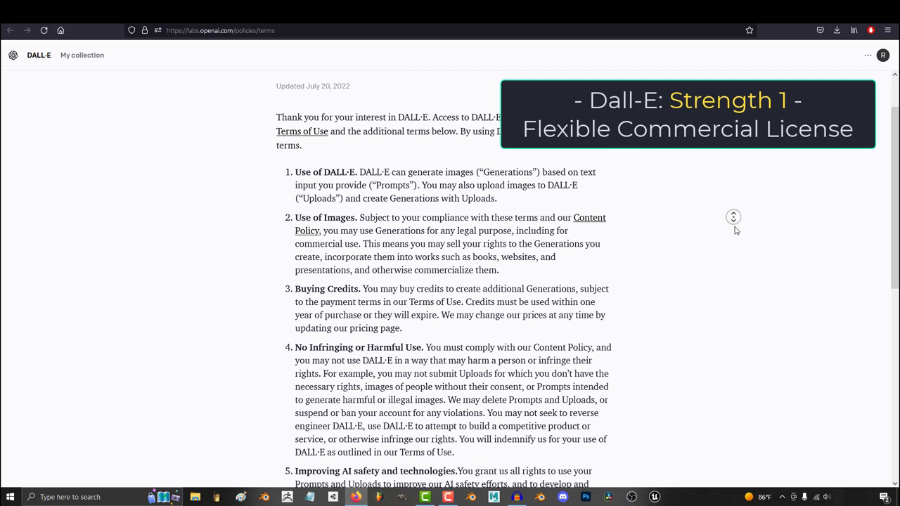
scroll("down", 3)
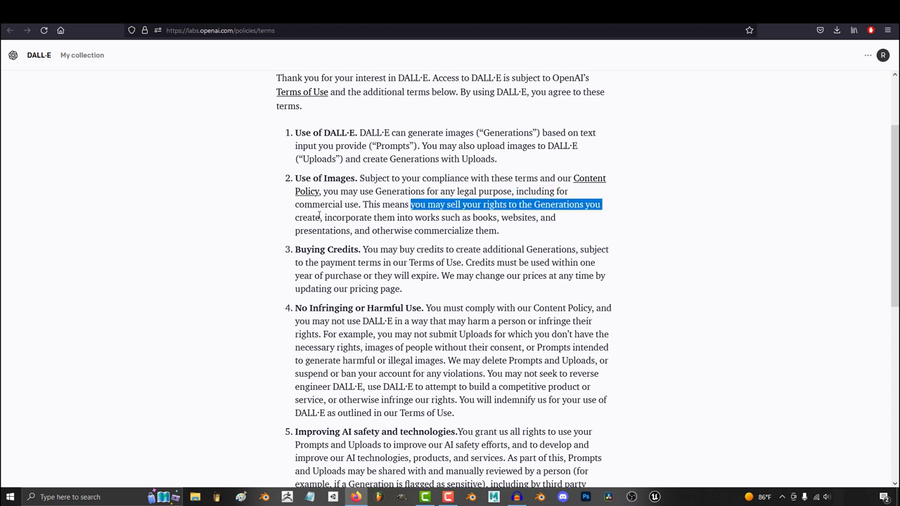
scroll("down", 3)
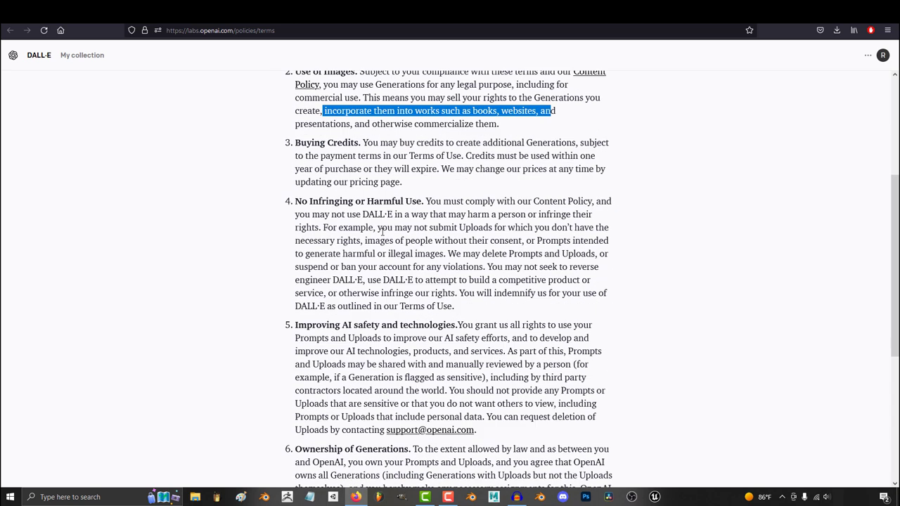
scroll("down", 3)
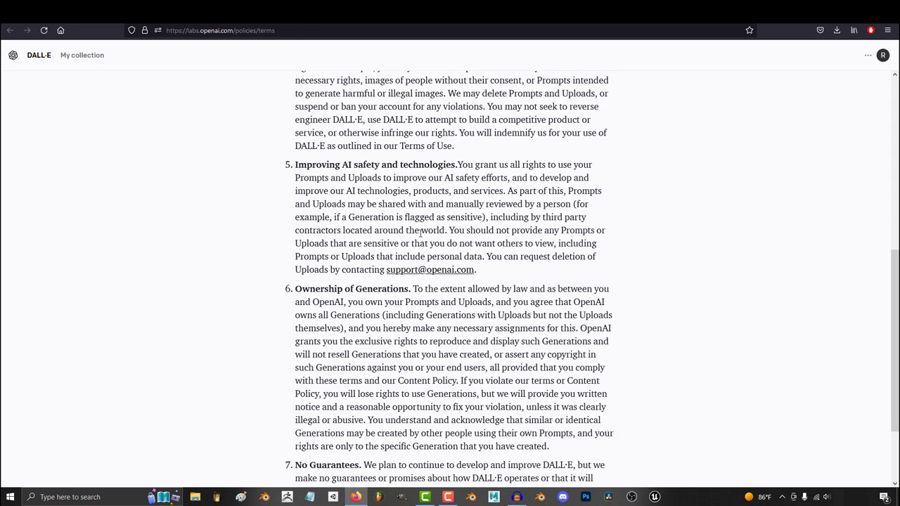
scroll("down", 3)
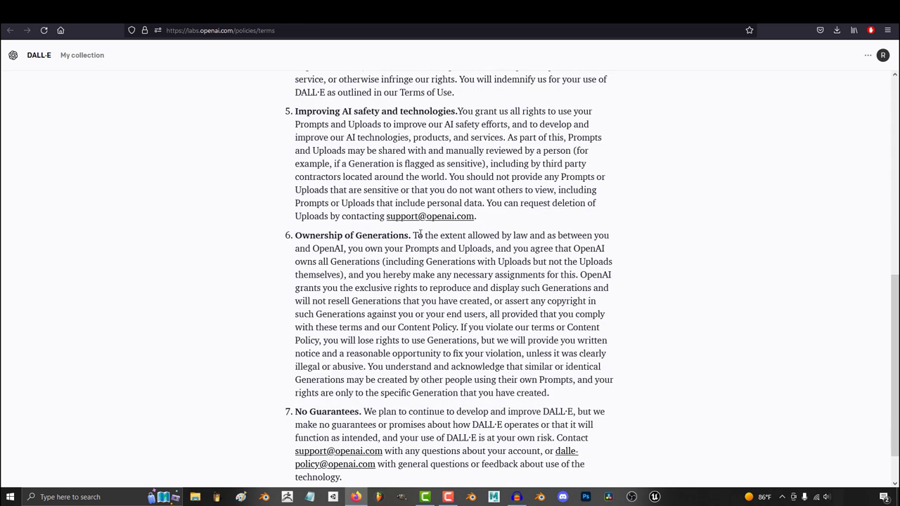
scroll("down", 3)
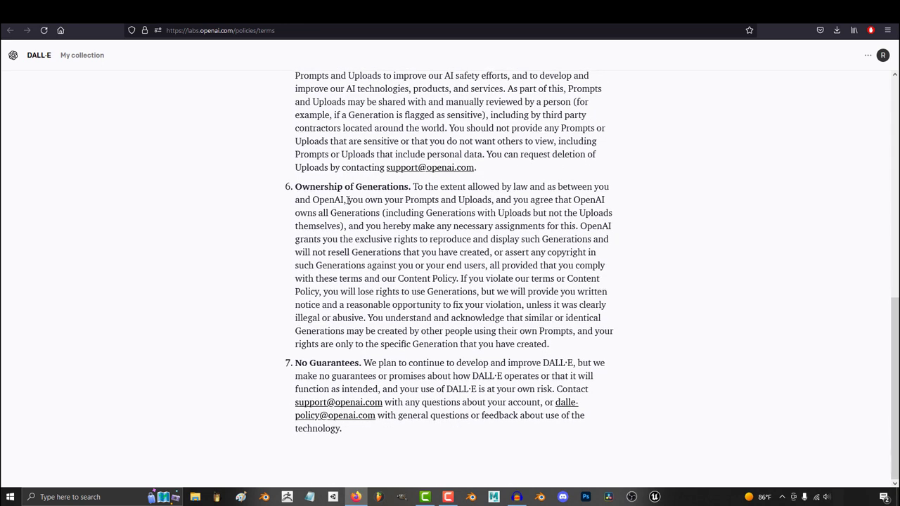
left_click_drag(347, 199, 438, 199)
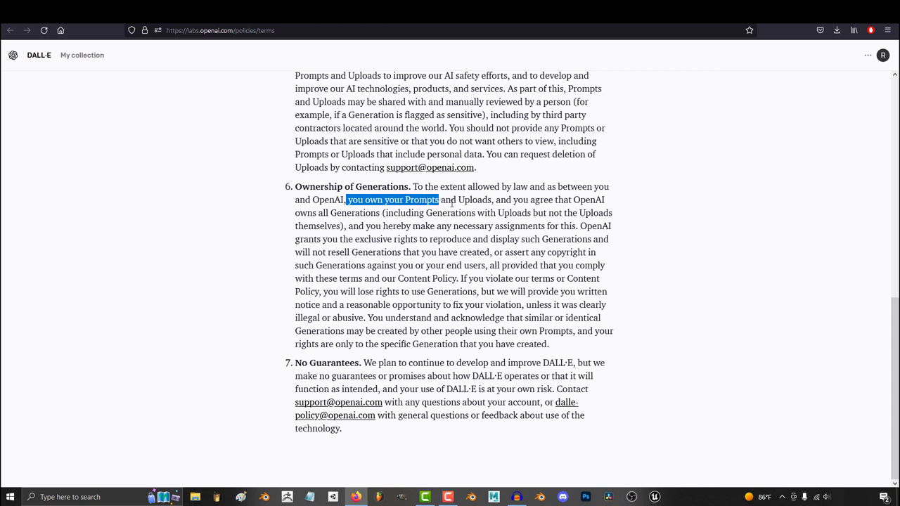
left_click_drag(438, 200, 494, 200)
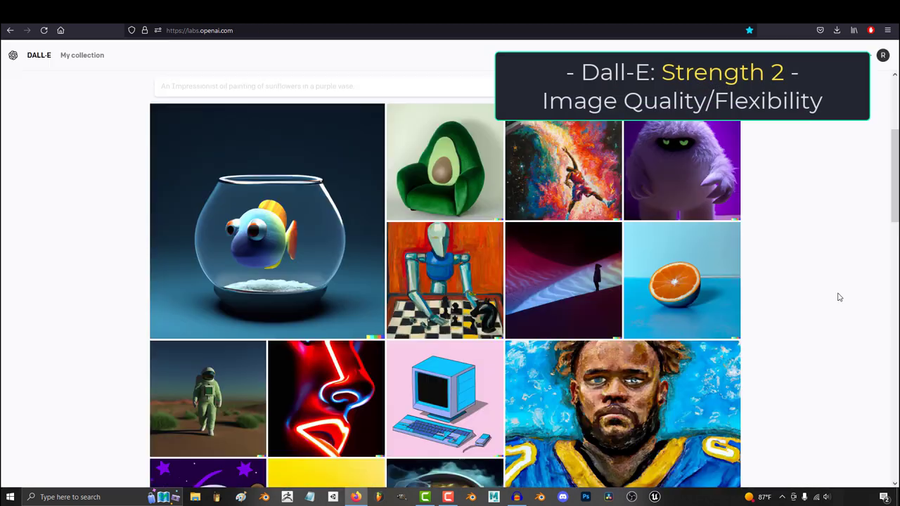
Return to the DALL·E home page and scroll the gallery to the Share your generations panel.
scroll("down", 3)
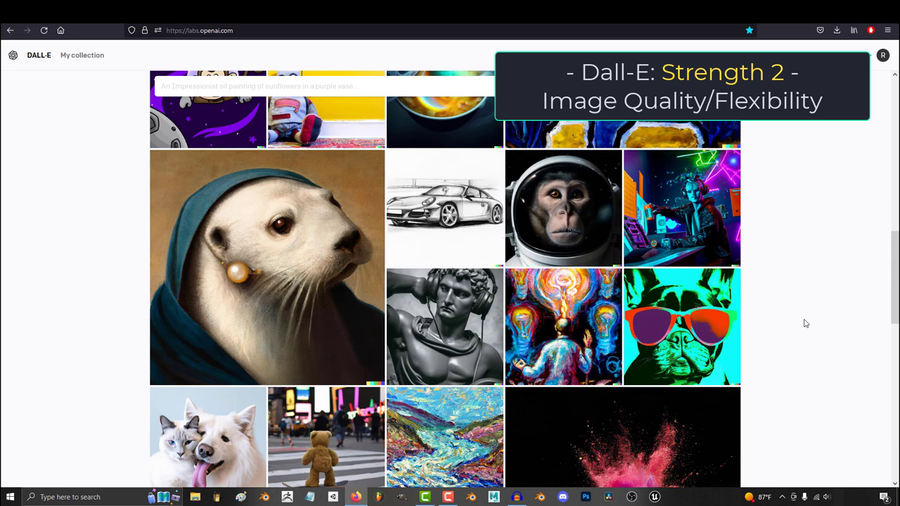
left_click(563, 209)
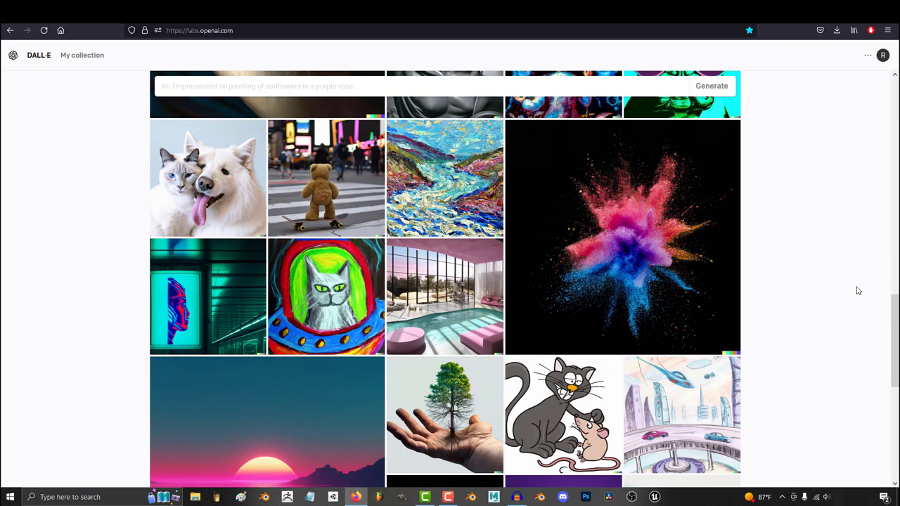
scroll("down", 3)
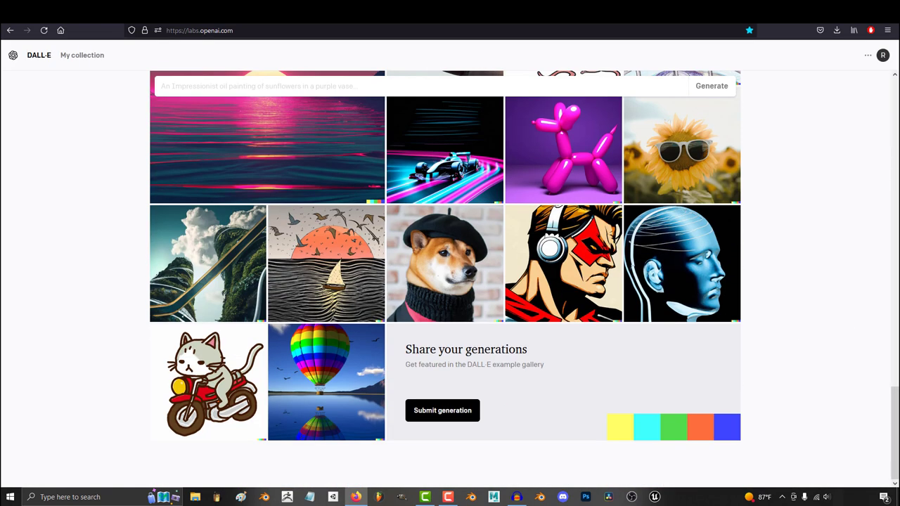
Open Buy credits, try 3 packs, then settle on 1 pack of 115 credits for $15.
left_click(883, 55)
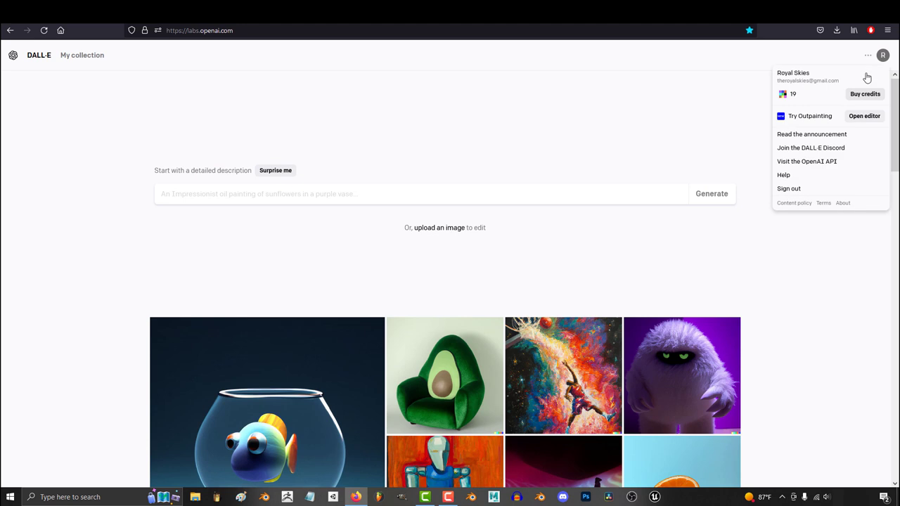
left_click(865, 94)
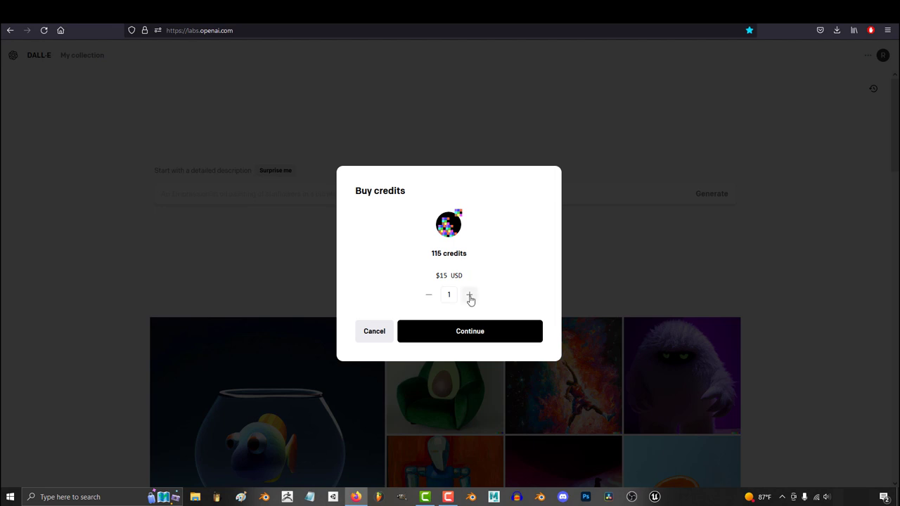
left_click(470, 295)
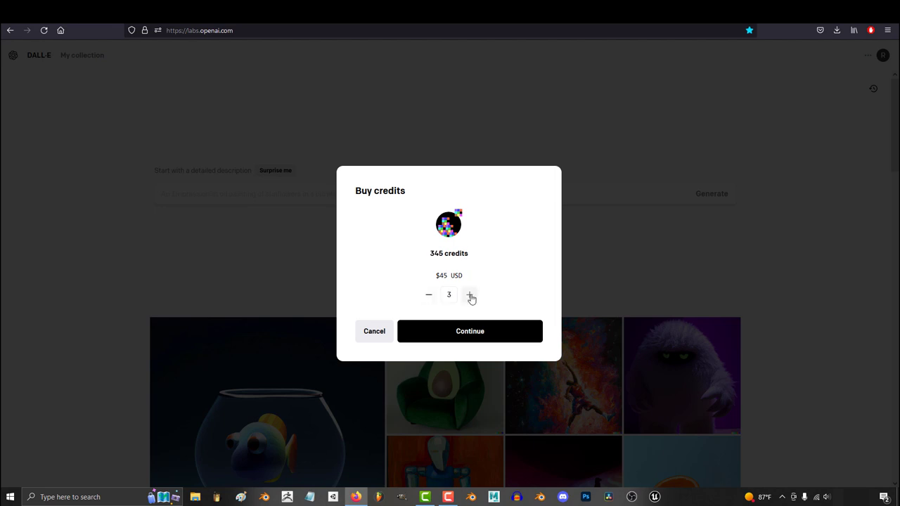
mouse_move(428, 295)
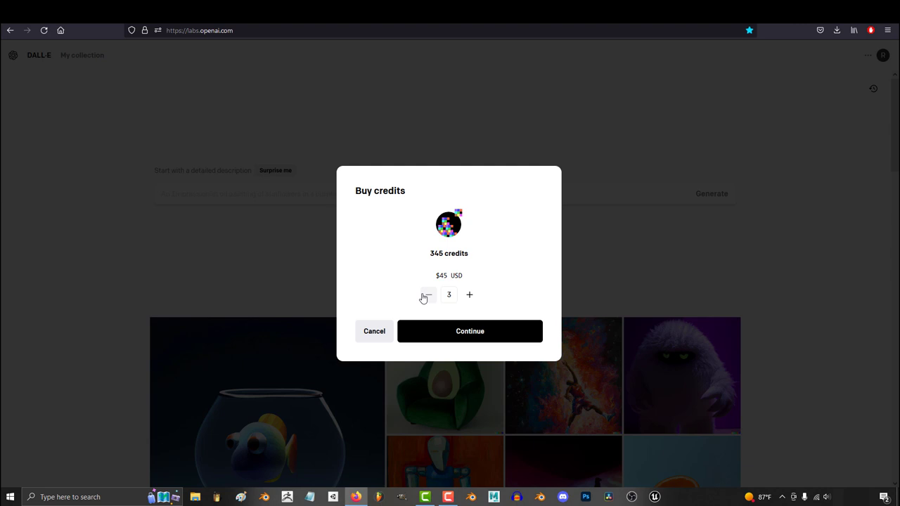
left_click(426, 295)
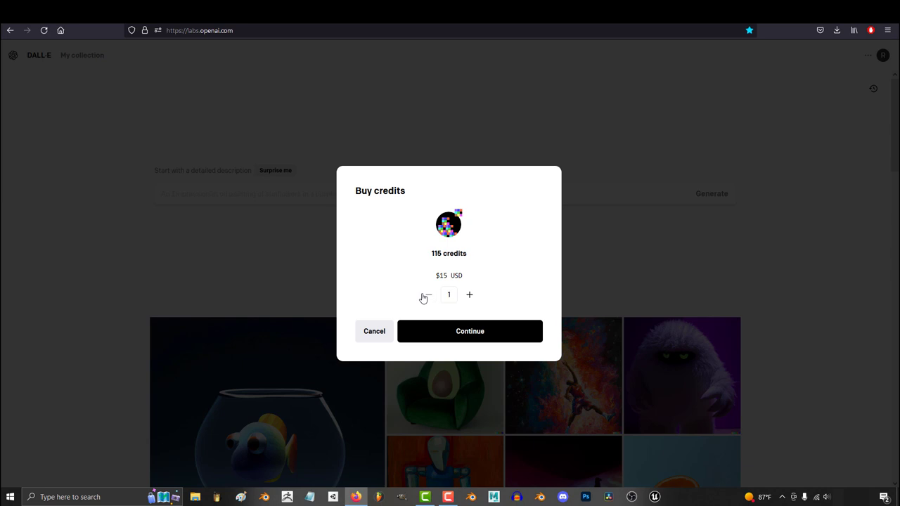
mouse_move(374, 331)
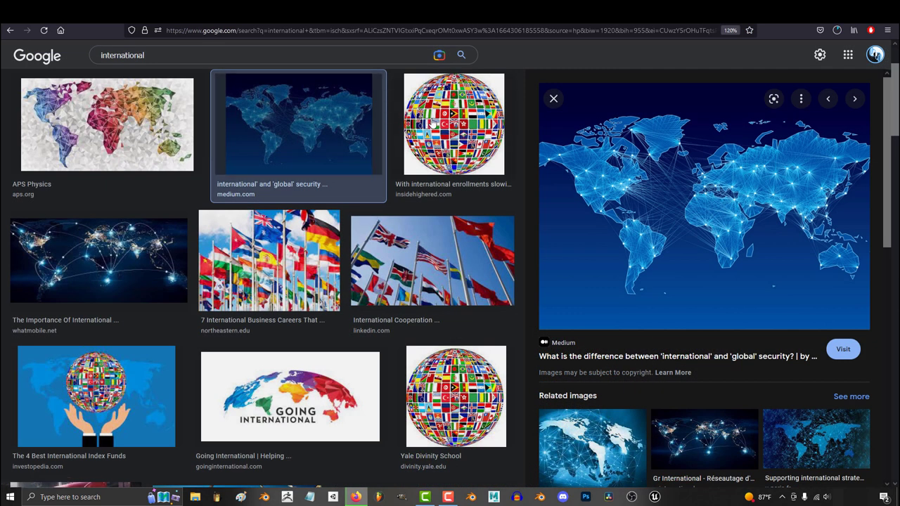
Preview the network map, Going International, glowing globe and Canterbury business school images.
left_click(453, 125)
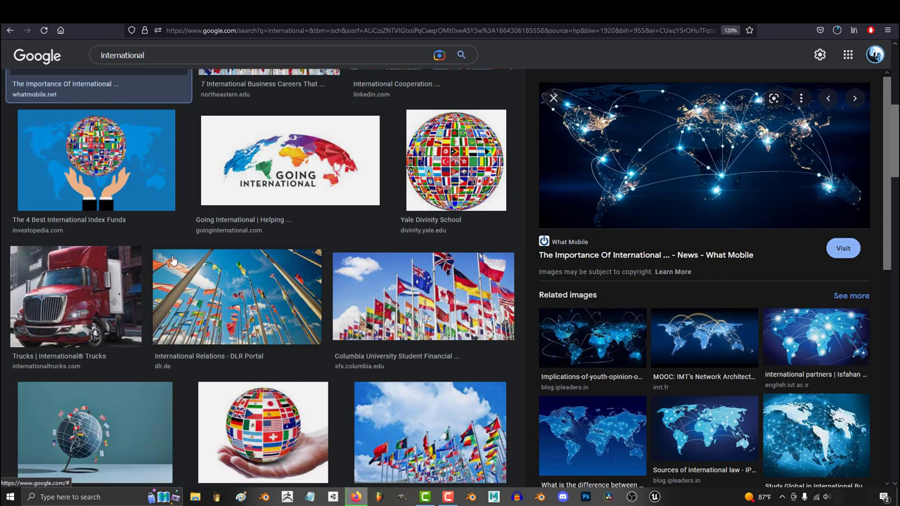
left_click(290, 160)
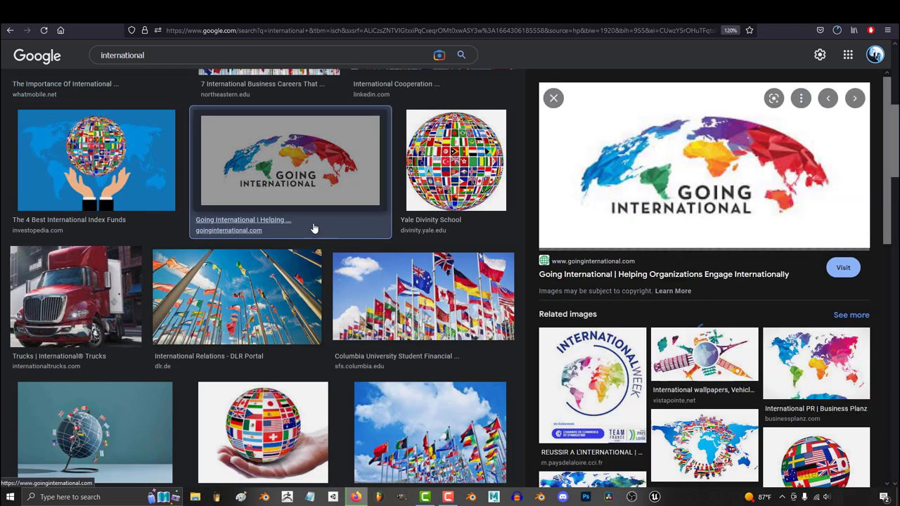
scroll("down", 3)
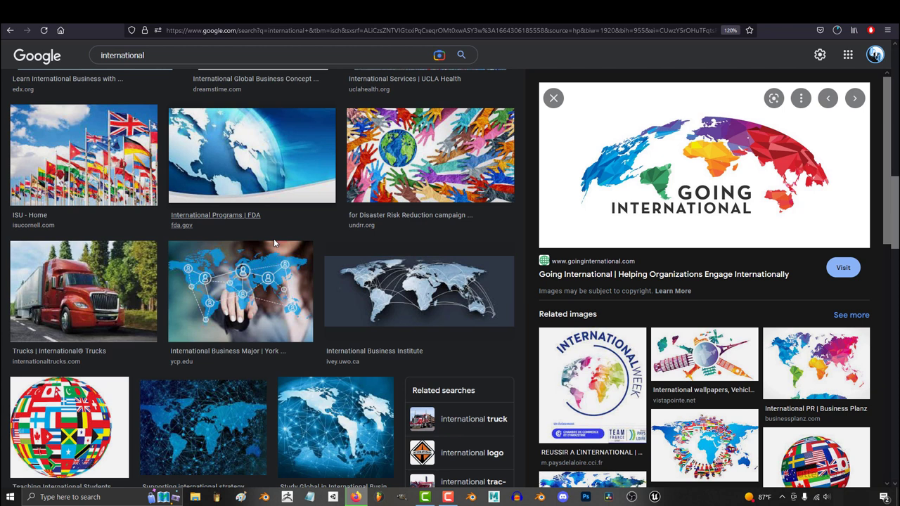
left_click(240, 291)
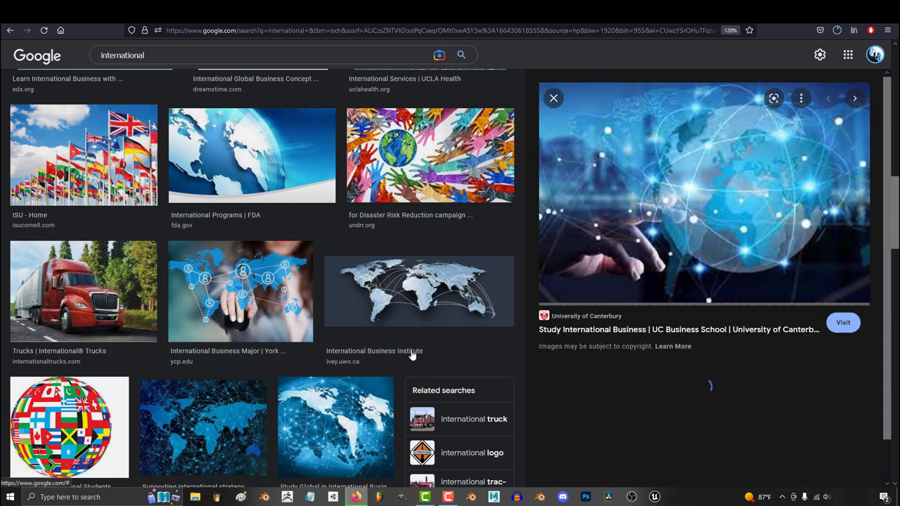
scroll("down", 3)
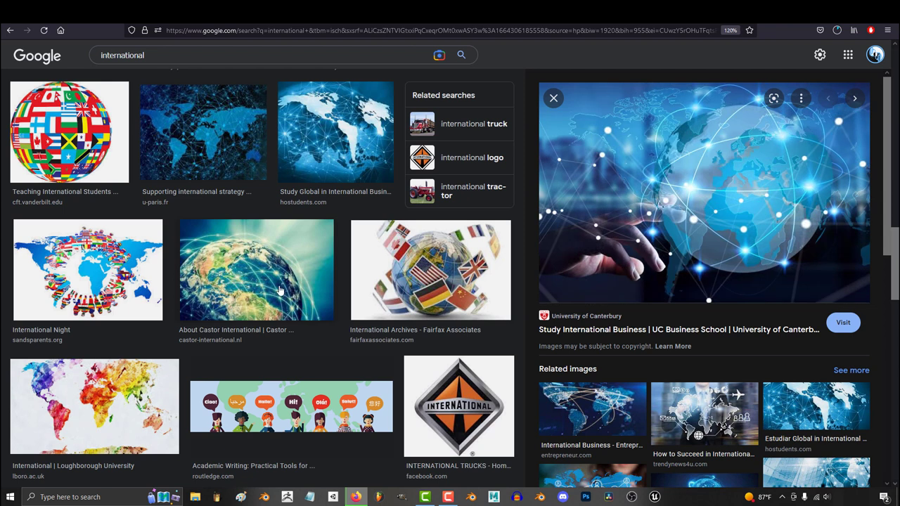
left_click(257, 269)
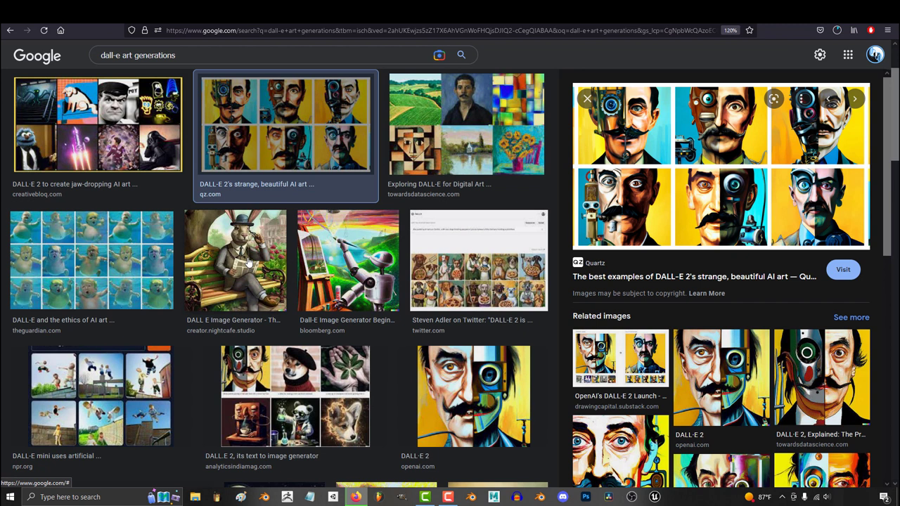
Preview the rabbit-reading-newspaper and half-robot portrait results, then open the Parti AI video.
left_click(235, 261)
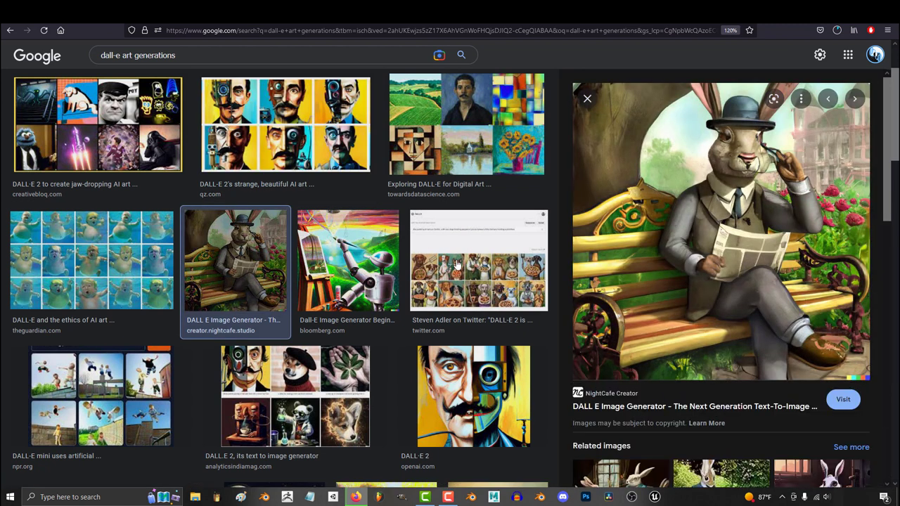
scroll("down", 3)
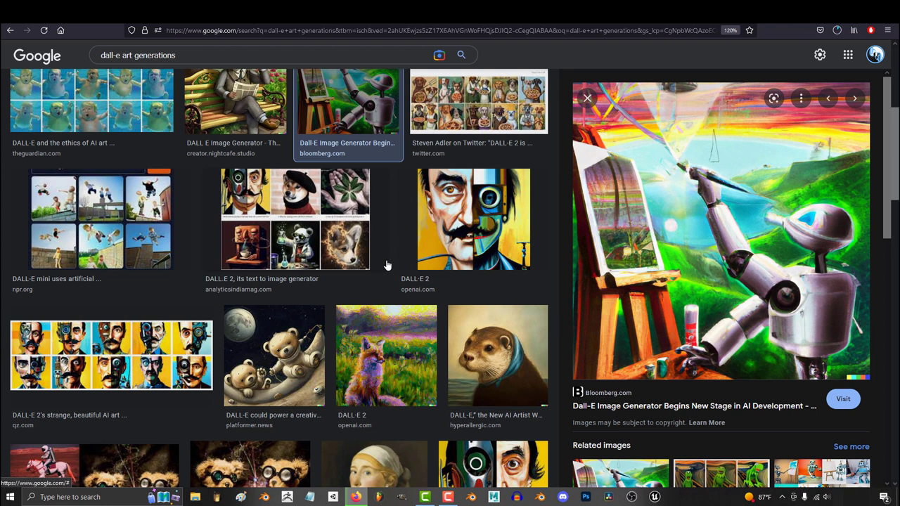
left_click(473, 220)
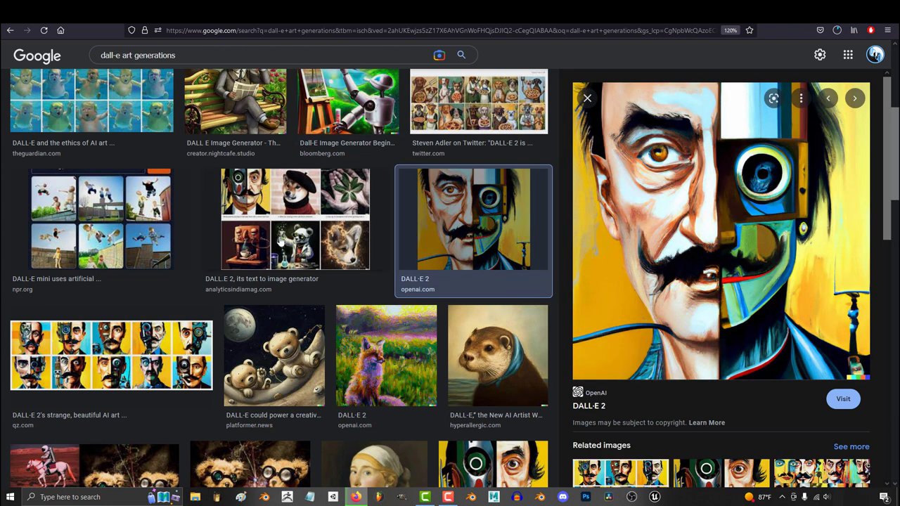
scroll("down", 3)
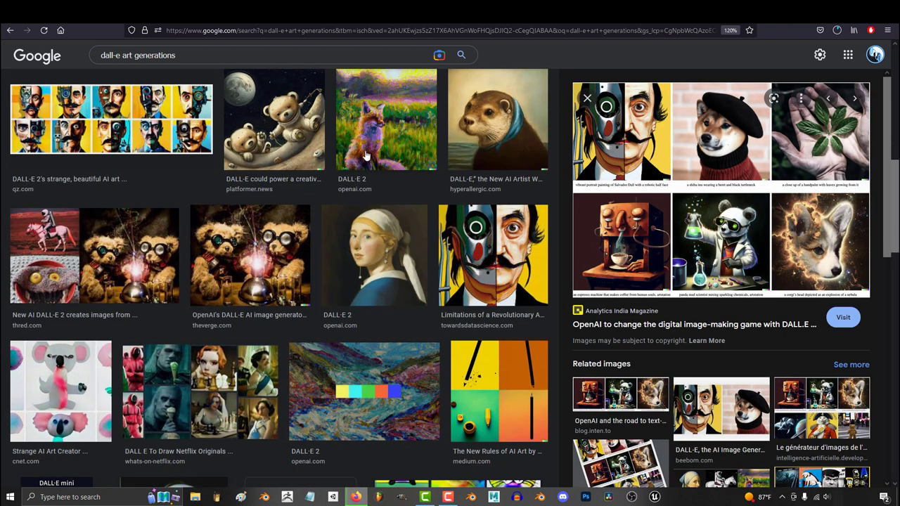
left_click(497, 118)
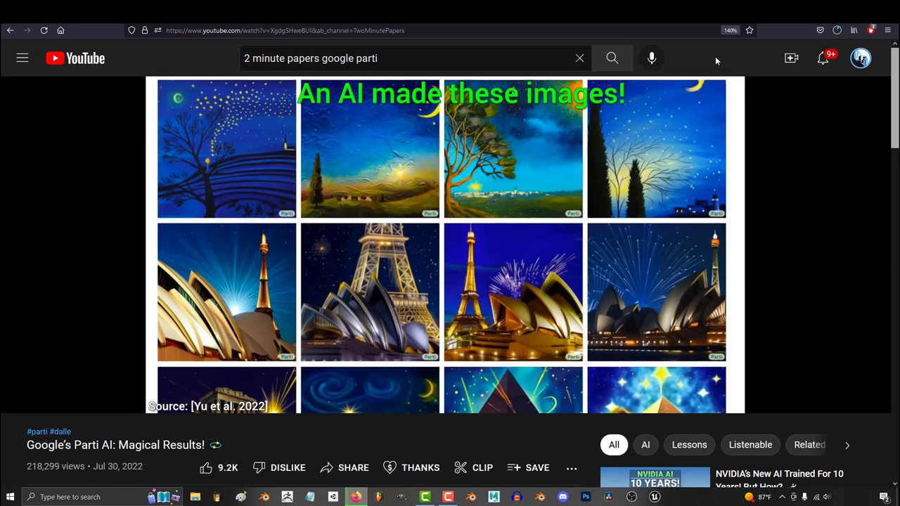
scroll("down", 3)
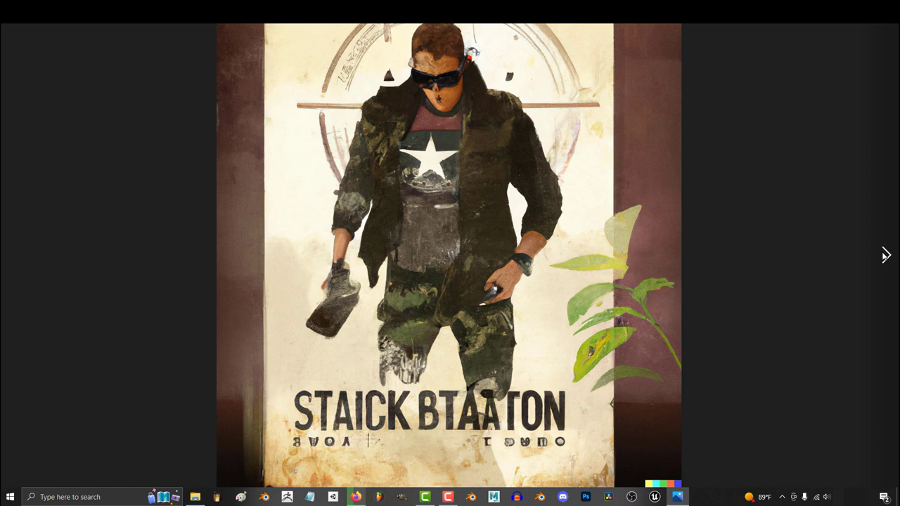
Close the enlarged poster and highlight the 29th–31st sign-up rule in the credits article.
left_click(886, 254)
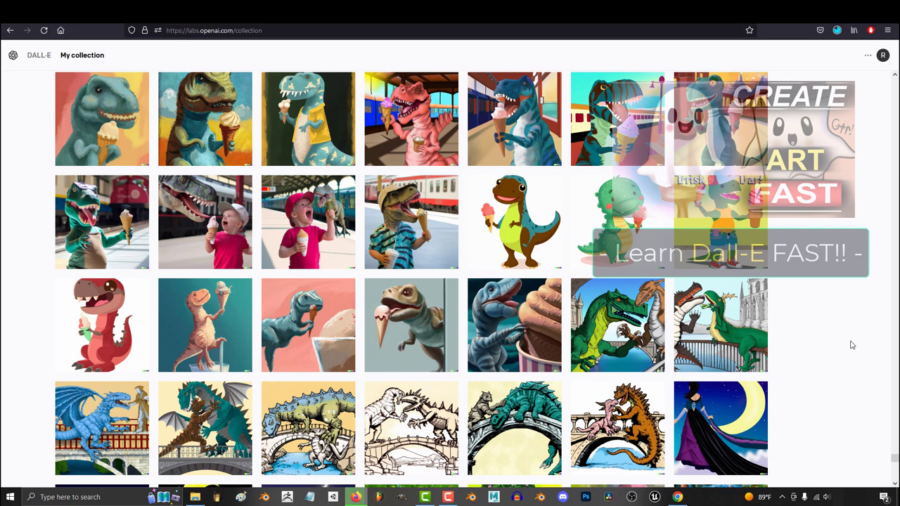
scroll("down", 3)
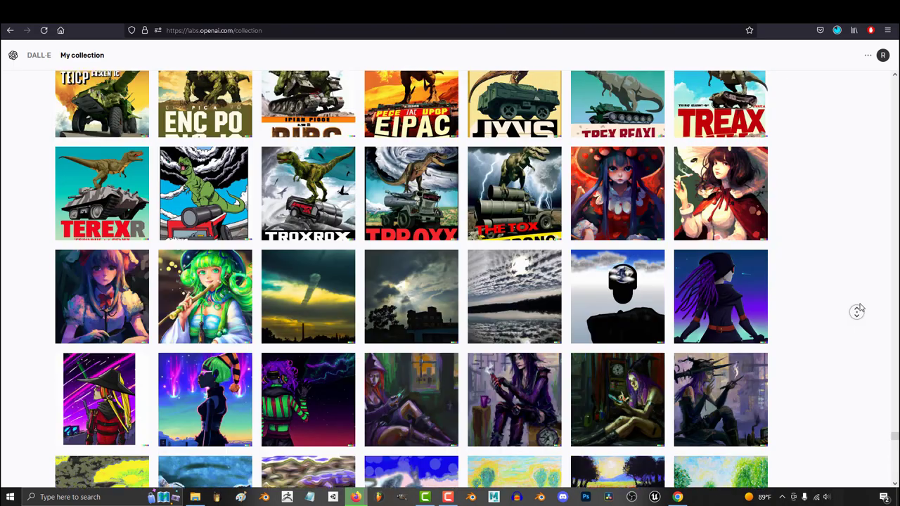
scroll("down", 3)
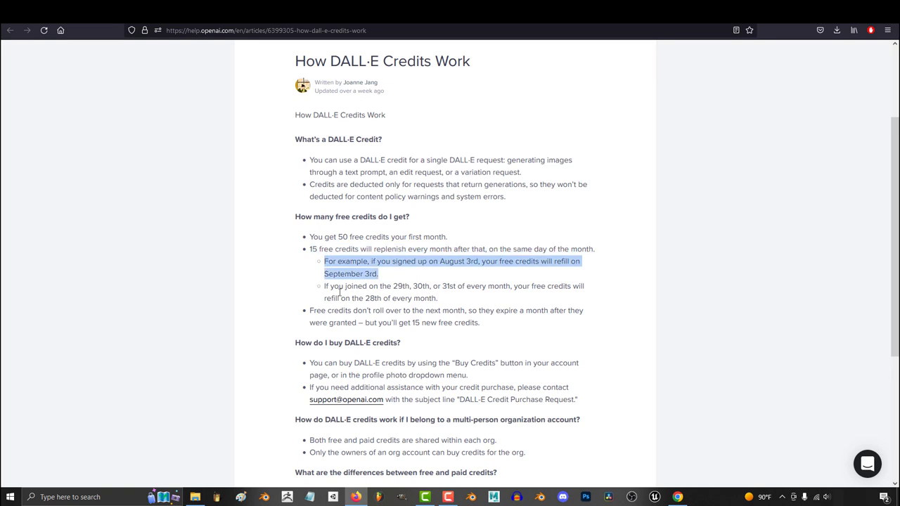
left_click_drag(324, 261, 437, 299)
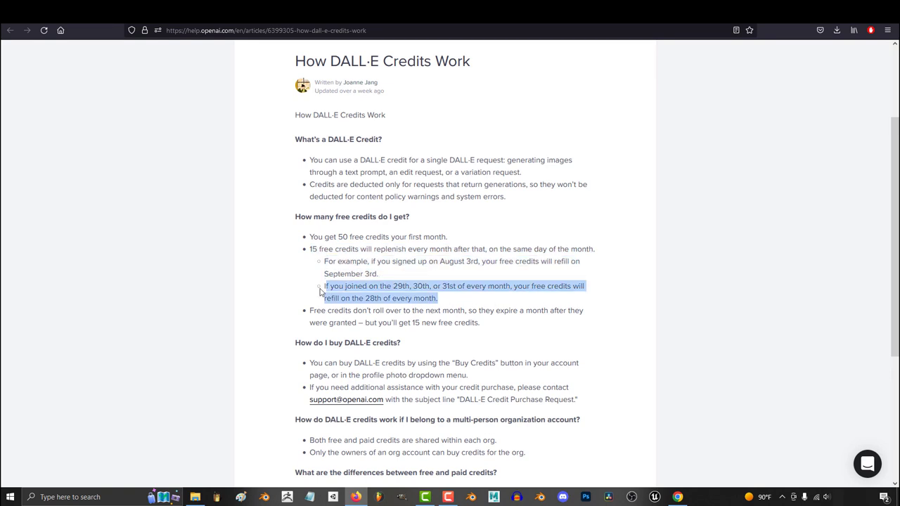
scroll("down", 3)
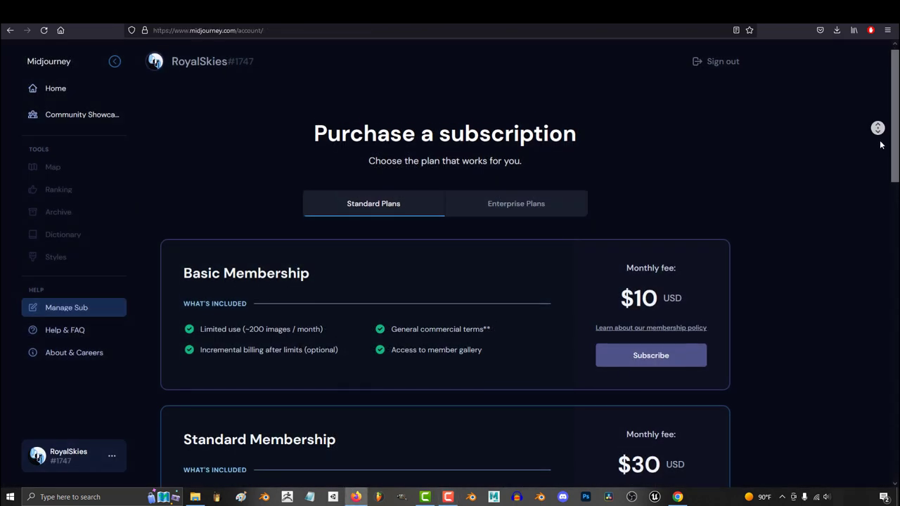
Scroll past the $10 and $30 plans, then browse Midjourney's Home portrait feed.
scroll("down", 3)
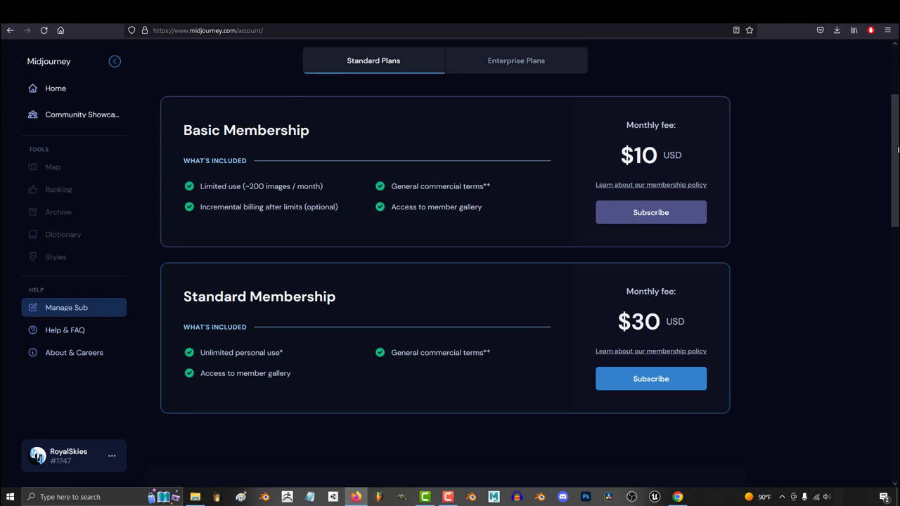
mouse_move(793, 235)
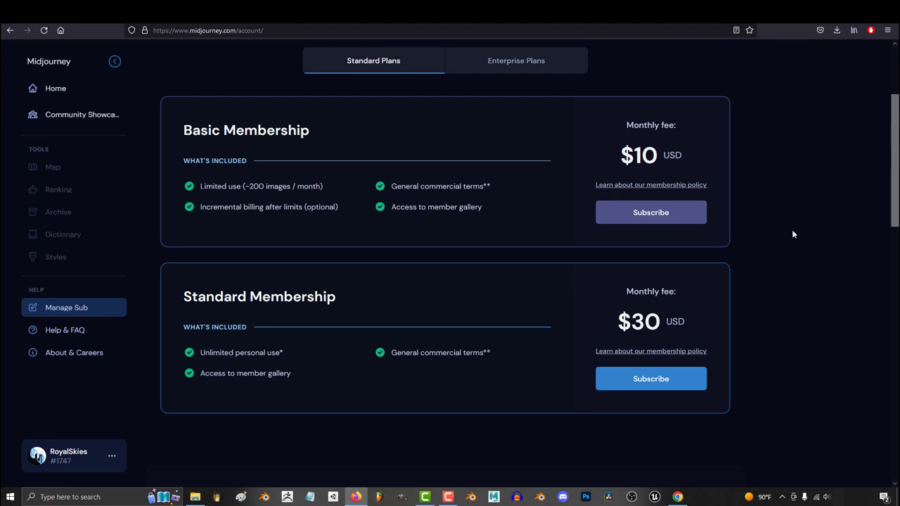
left_click(55, 88)
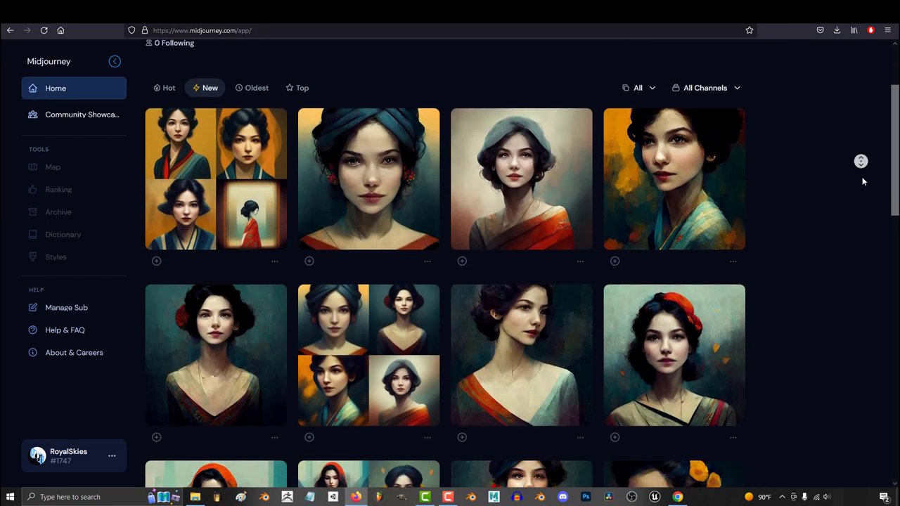
scroll("down", 3)
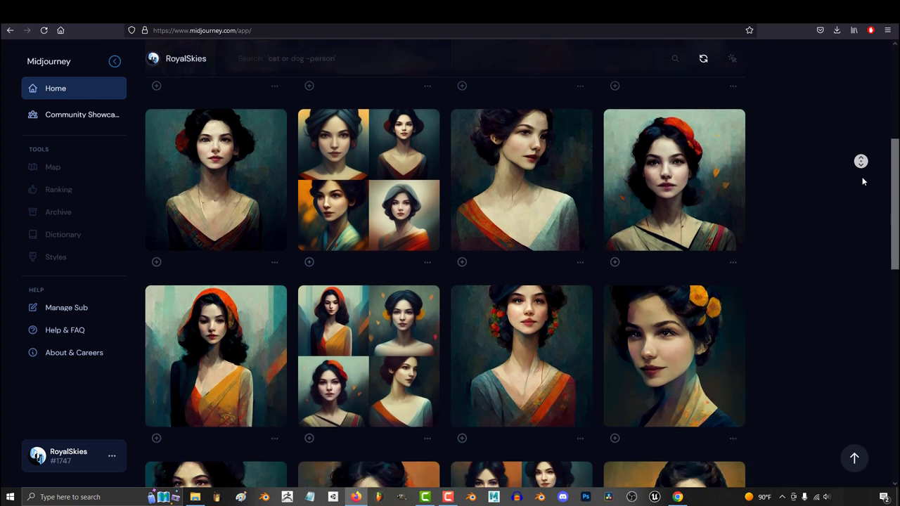
scroll("down", 3)
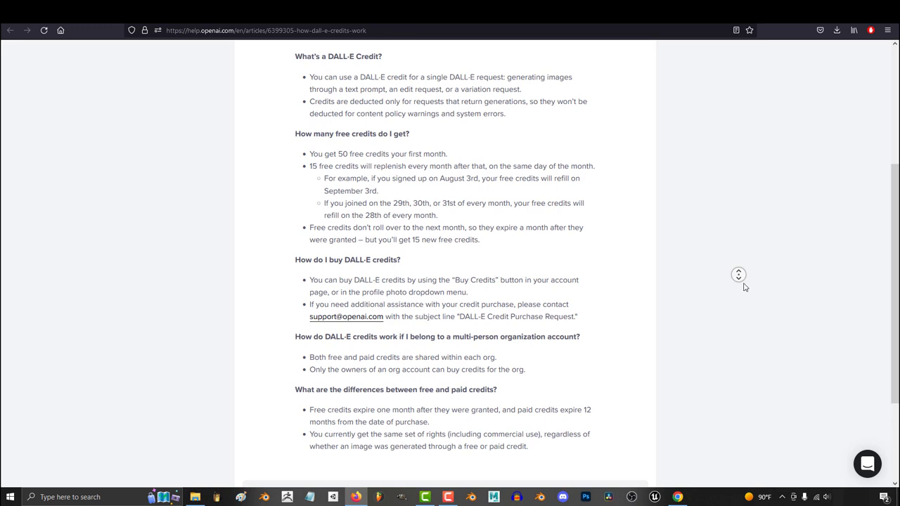
scroll("down", 3)
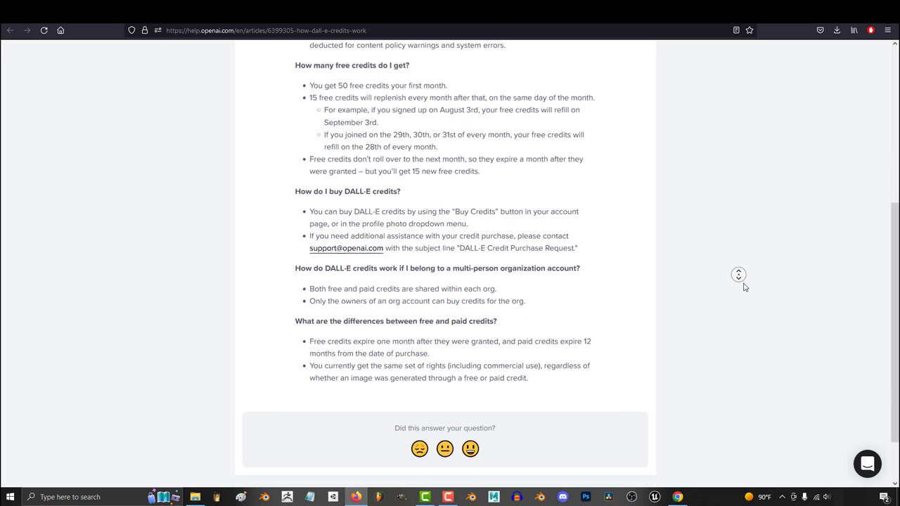
scroll("down", 3)
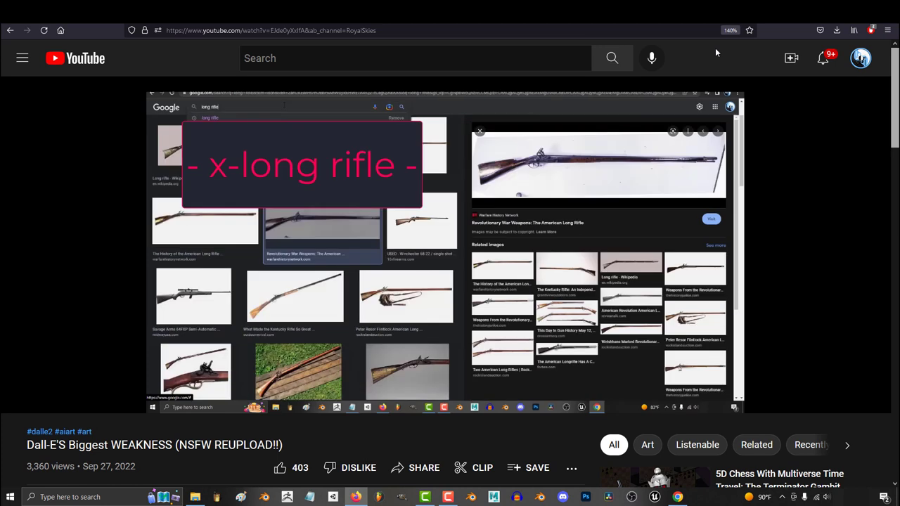
type("machete")
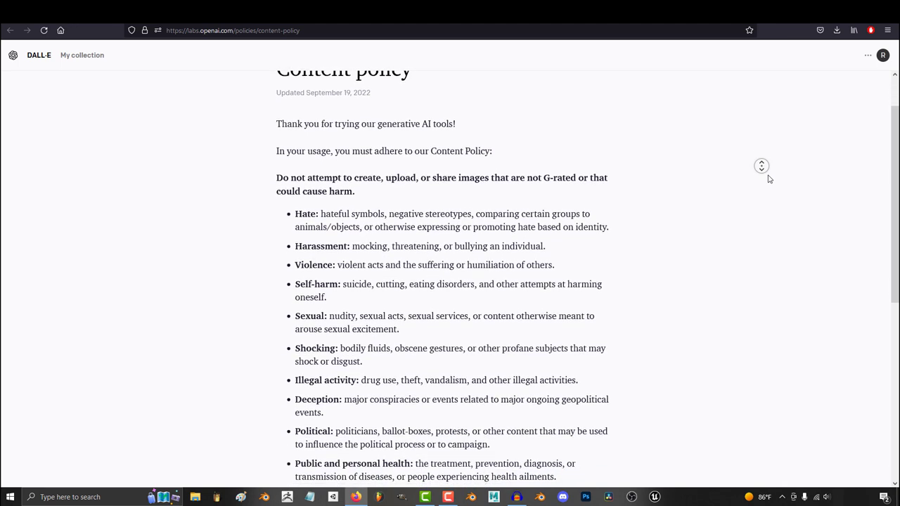
scroll("down", 3)
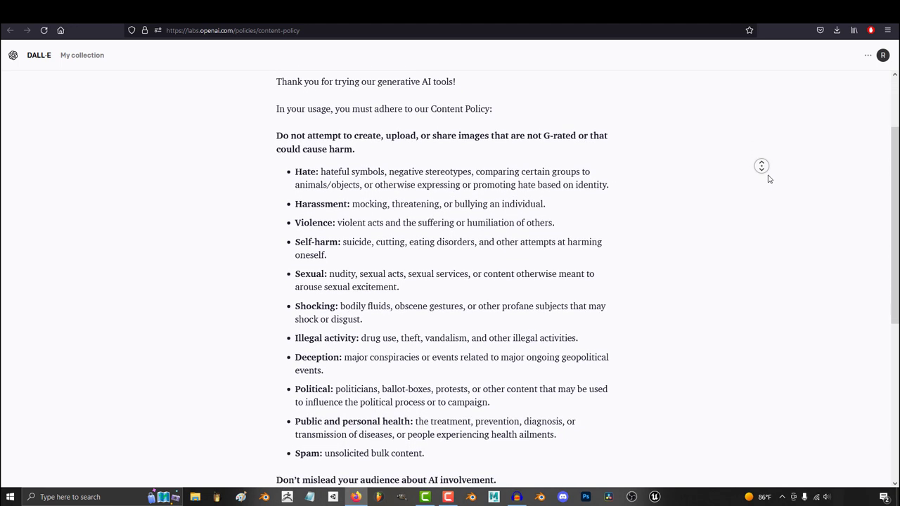
scroll("down", 3)
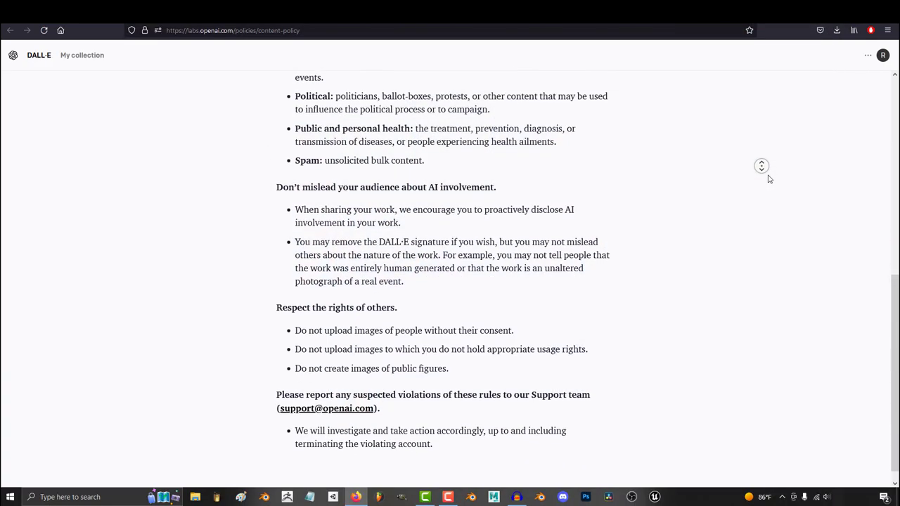
scroll("down", 3)
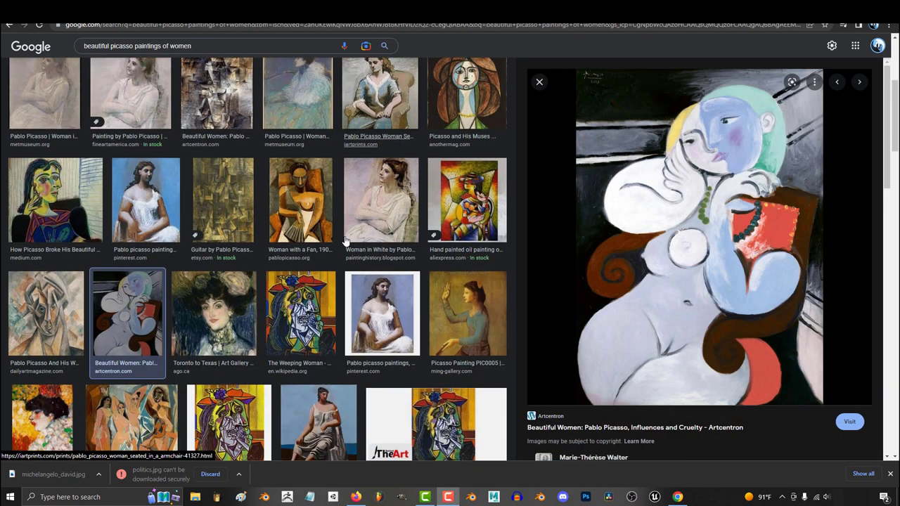
Preview the Jerusalem, First Crusade and Constantinople crusades paintings, then search Picasso paintings of women.
type("ancient crusades painting")
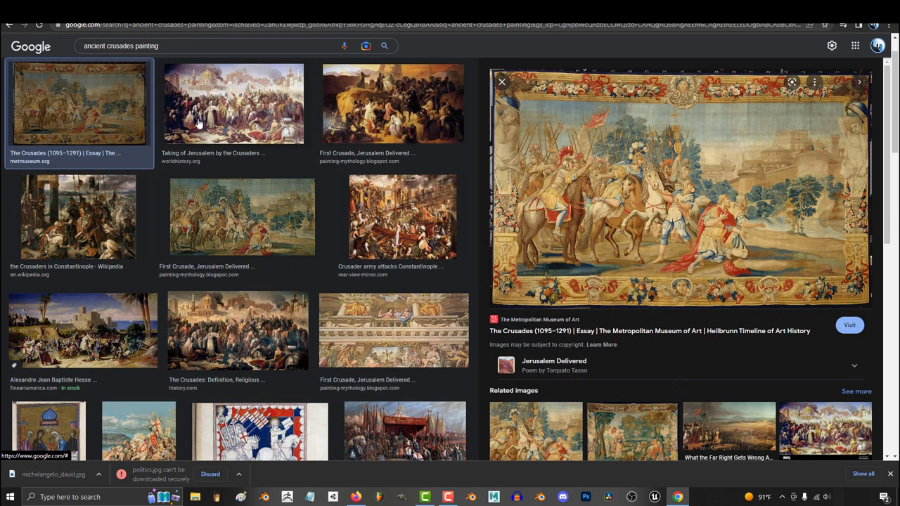
left_click(234, 104)
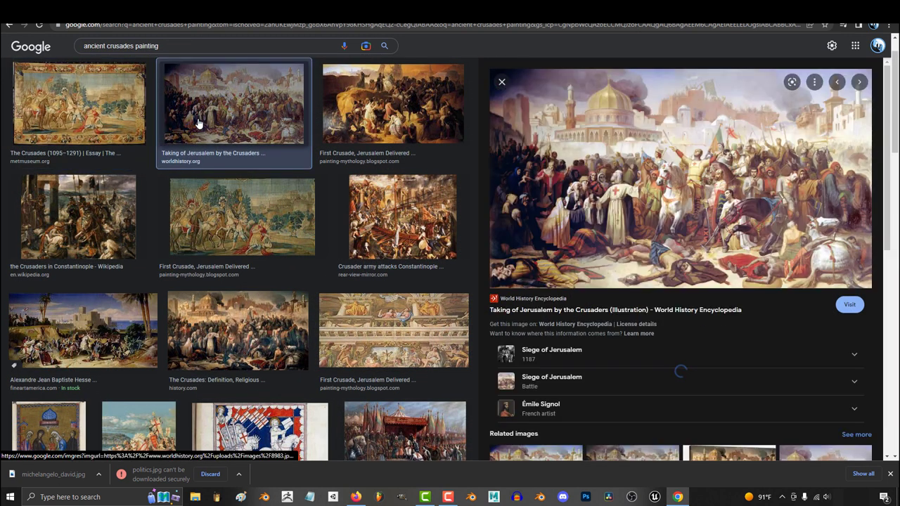
left_click(393, 103)
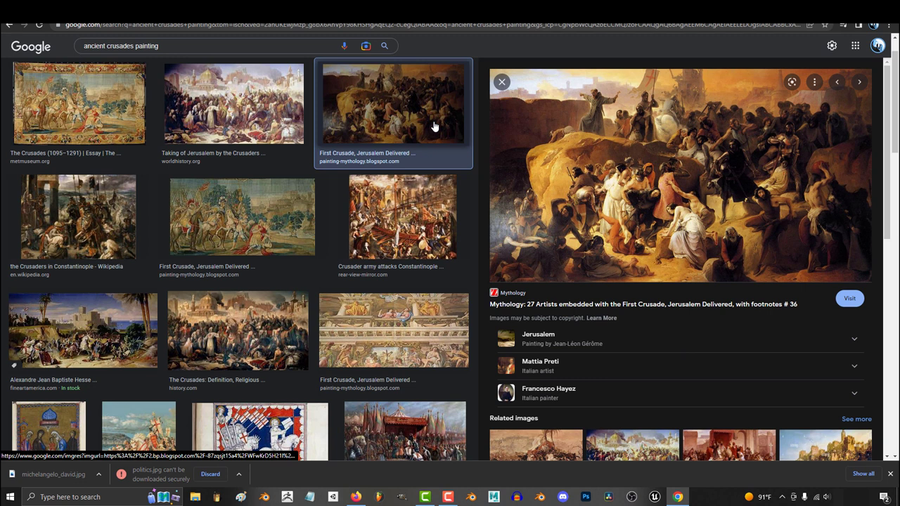
left_click(402, 217)
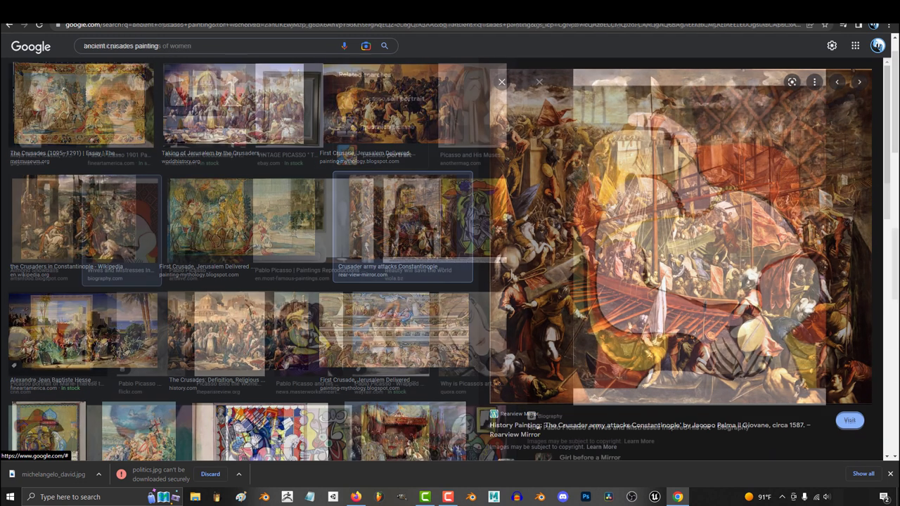
type("beautiful picasso paintings of women")
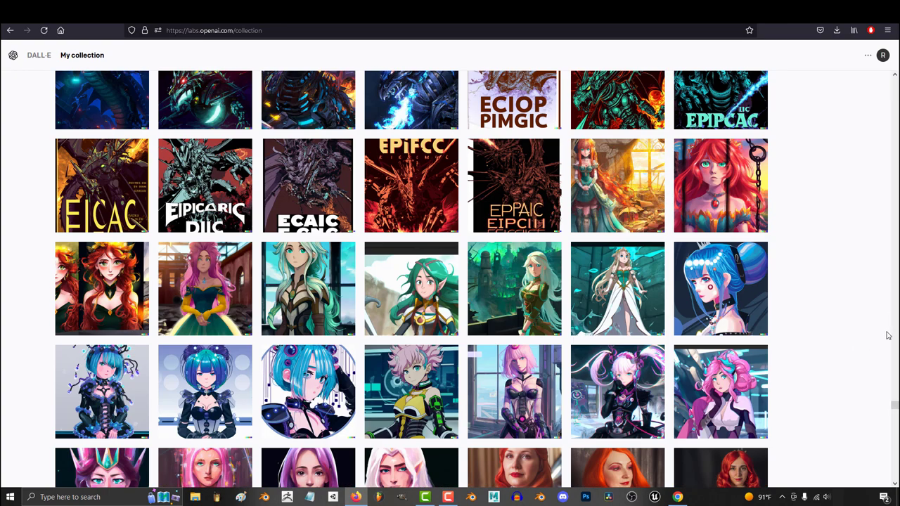
scroll("up", 3)
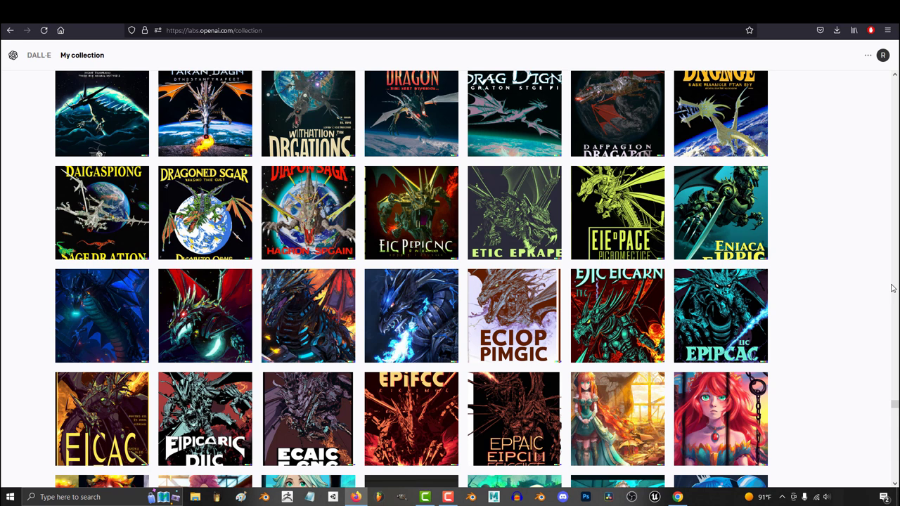
scroll("down", 3)
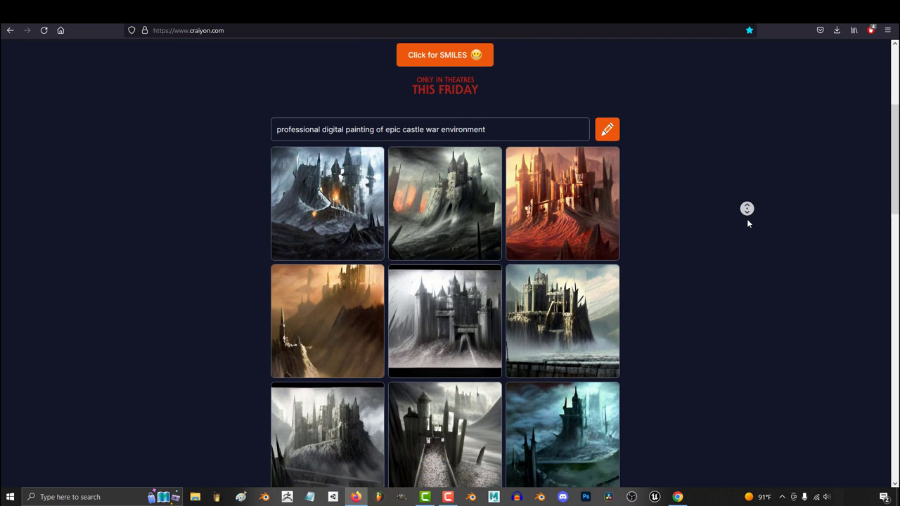
scroll("down", 3)
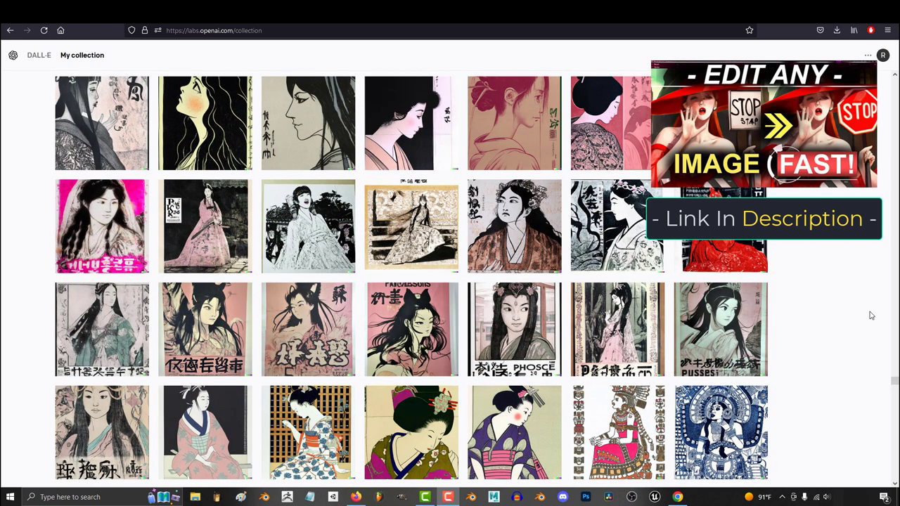
Scroll further through My collection, then preview the swirling-face Reddit artwork in 'ai art' results.
scroll("down", 3)
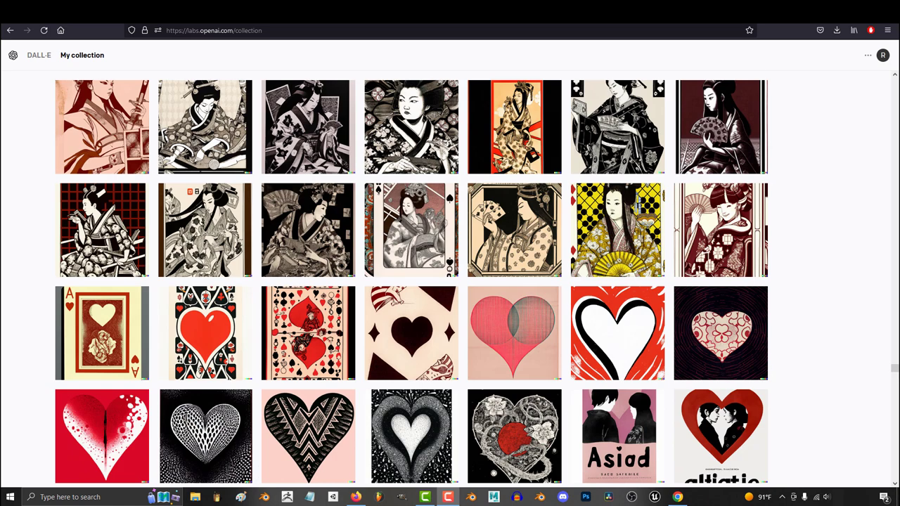
scroll("down", 3)
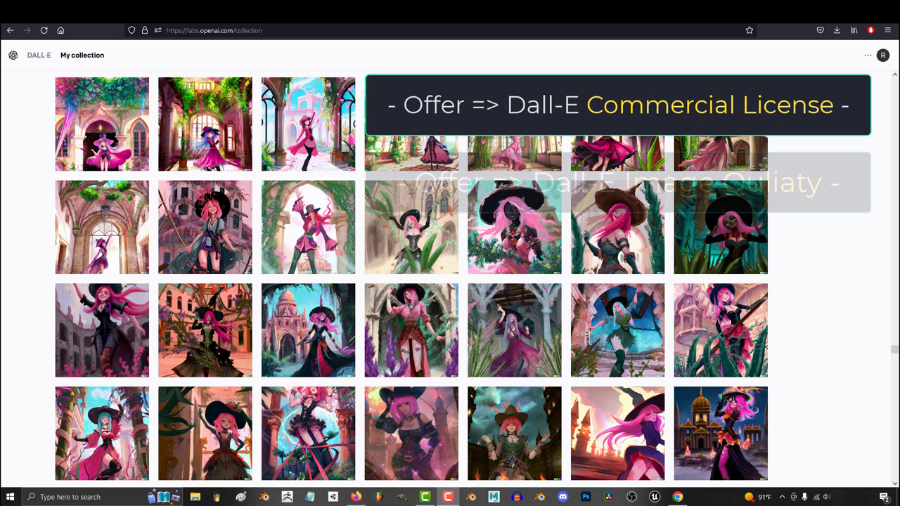
scroll("down", 3)
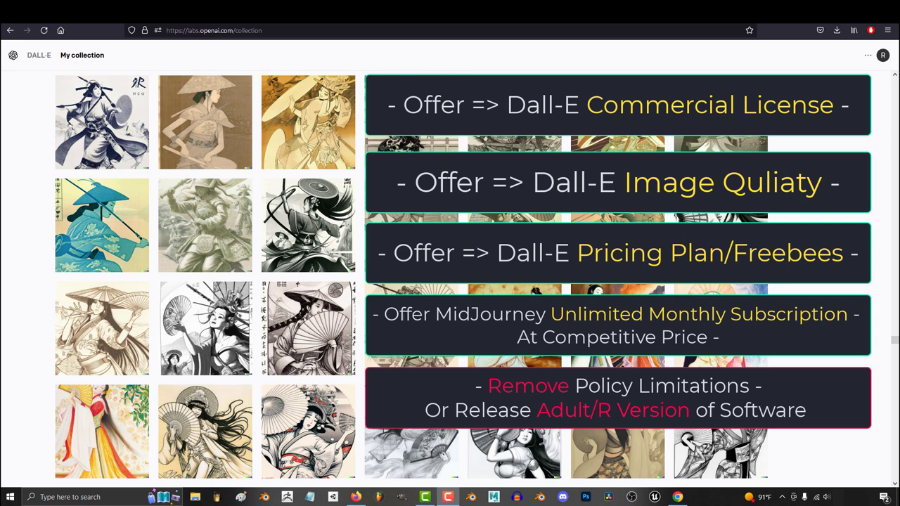
scroll("down", 3)
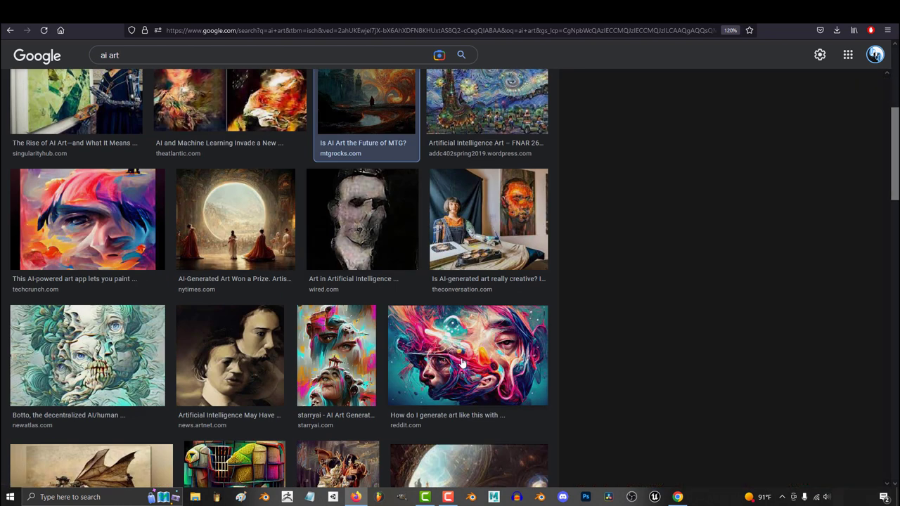
left_click(467, 355)
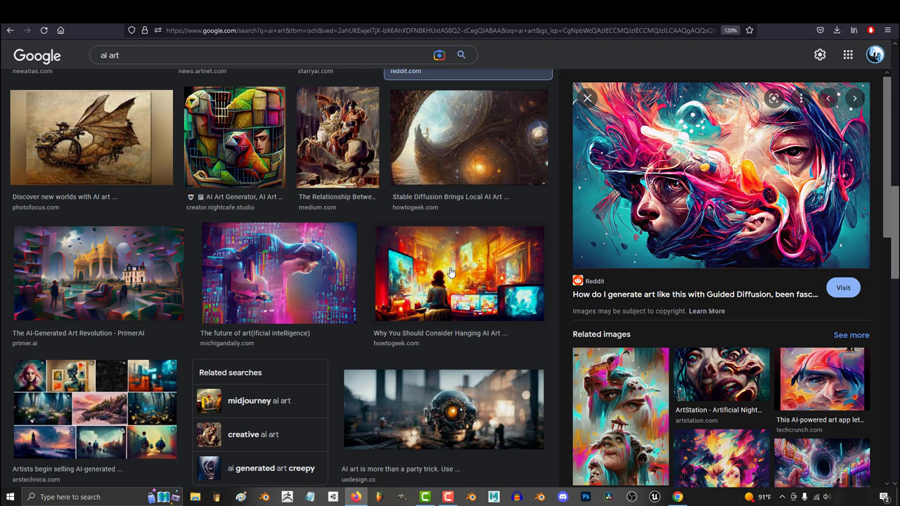